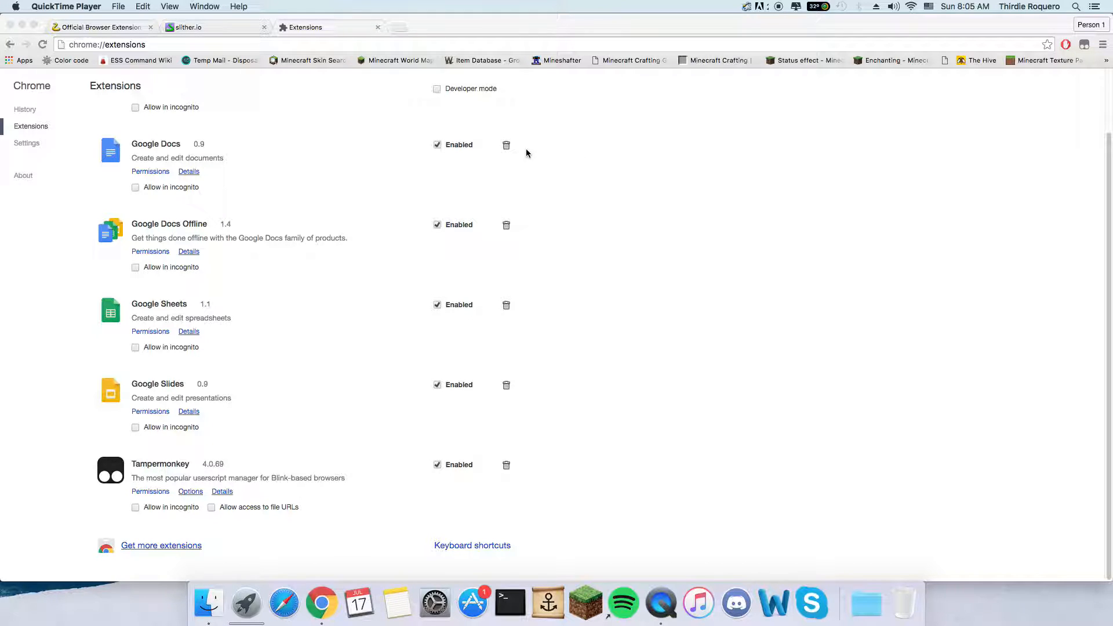
- Switch from the Chrome extensions list to the slither.io game tab
{"action": "left_click", "coordinate": [206, 28]}
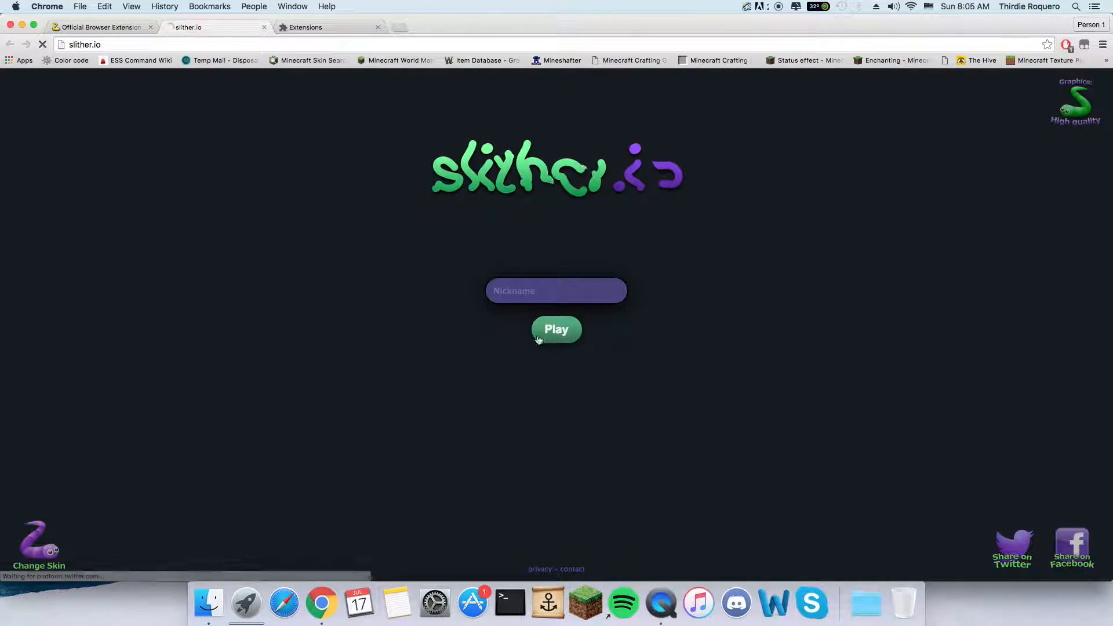
- Play a slither.io round, growing the snake to length 926, ranked 87 of 448
{"action": "left_click", "coordinate": [556, 330]}
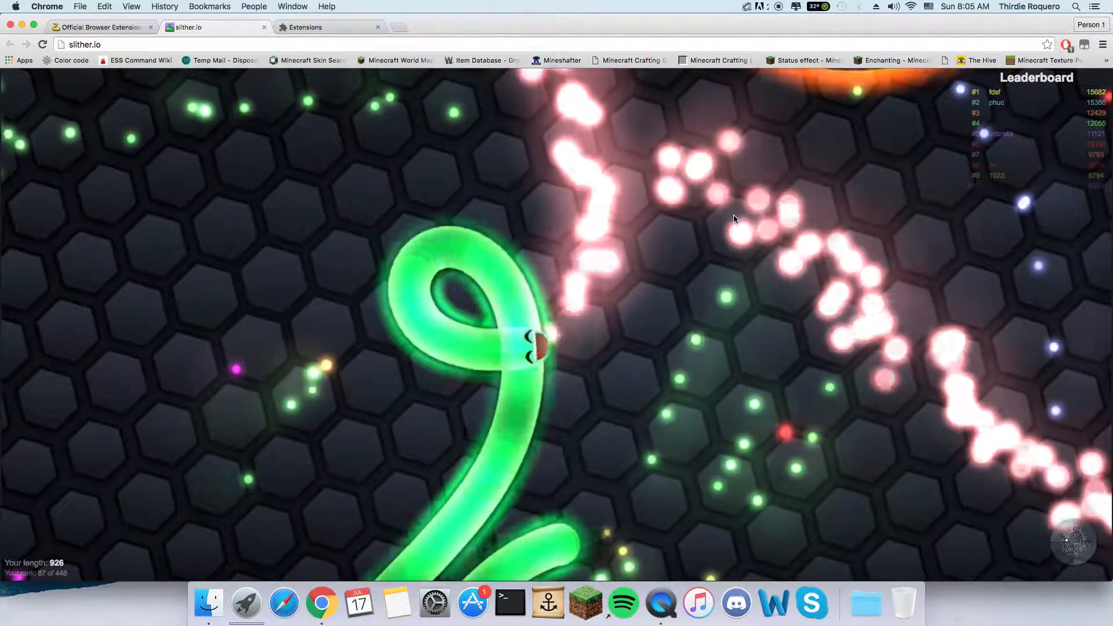
- Search Google for 'tampermonkey' from a new tab's omnibox suggestion
{"action": "left_click", "coordinate": [306, 27]}
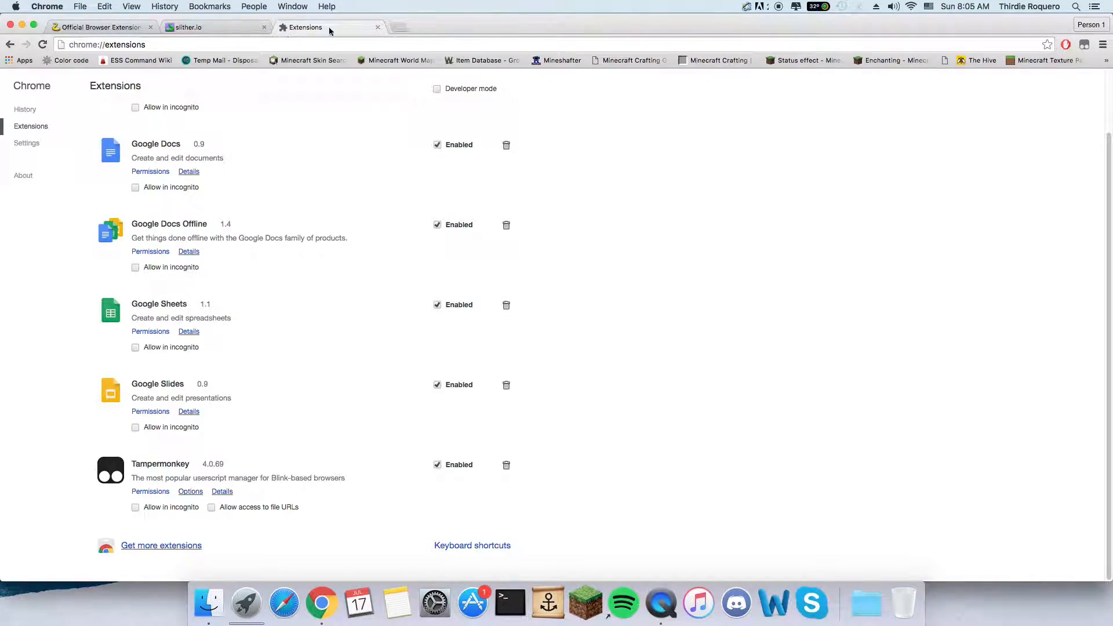
{"action": "type", "text": "temp-mail.org/en/"}
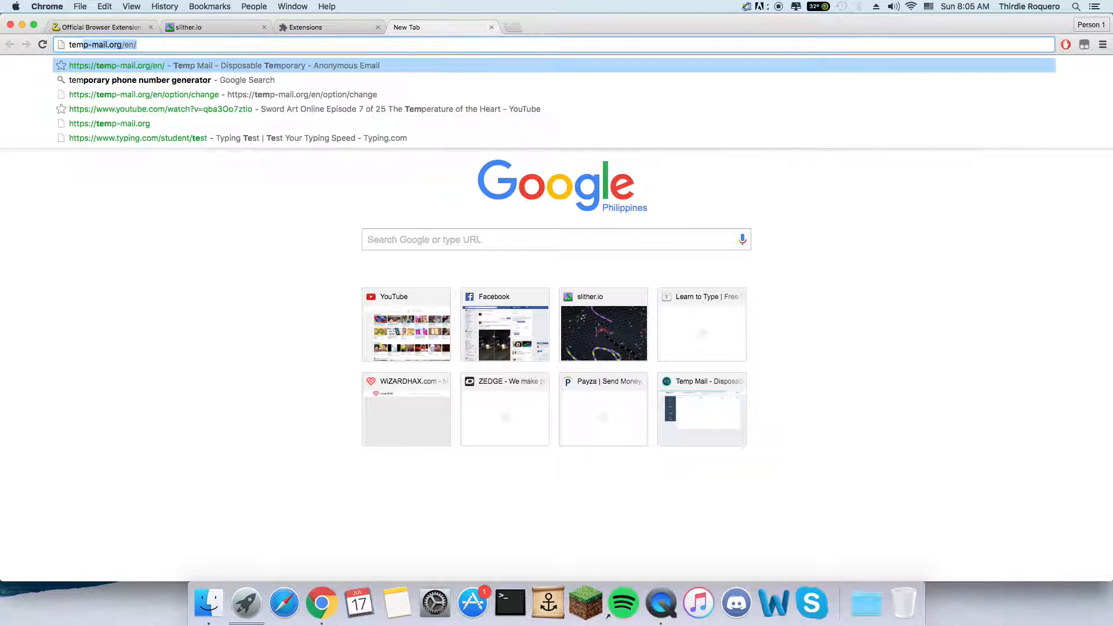
{"action": "type", "text": "temper"}
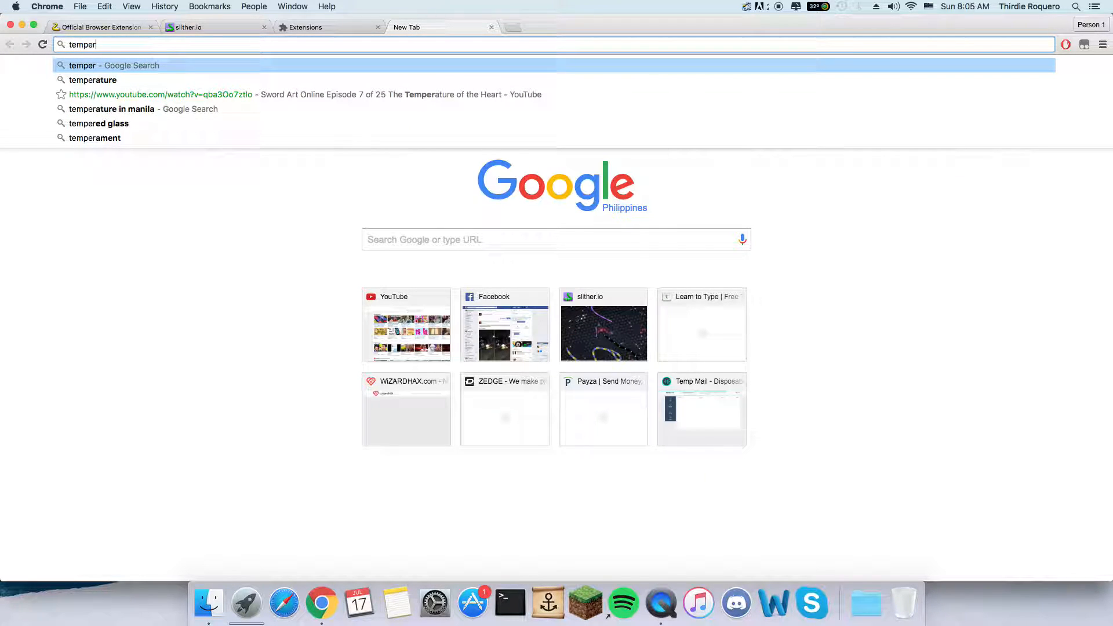
{"action": "left_click", "coordinate": [329, 28]}
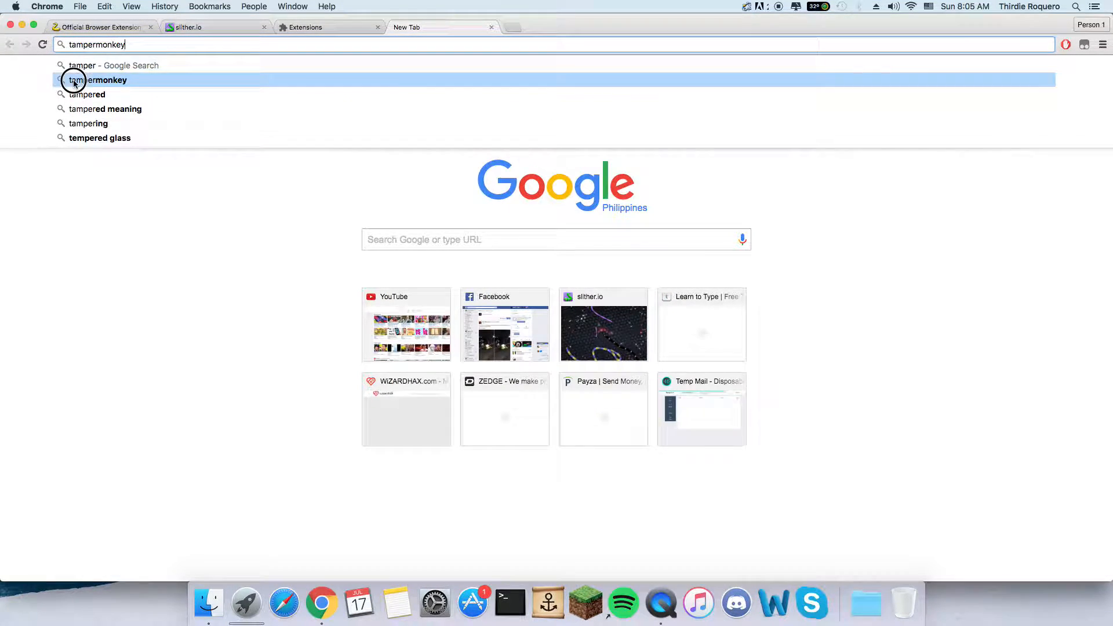
{"action": "left_click", "coordinate": [95, 80]}
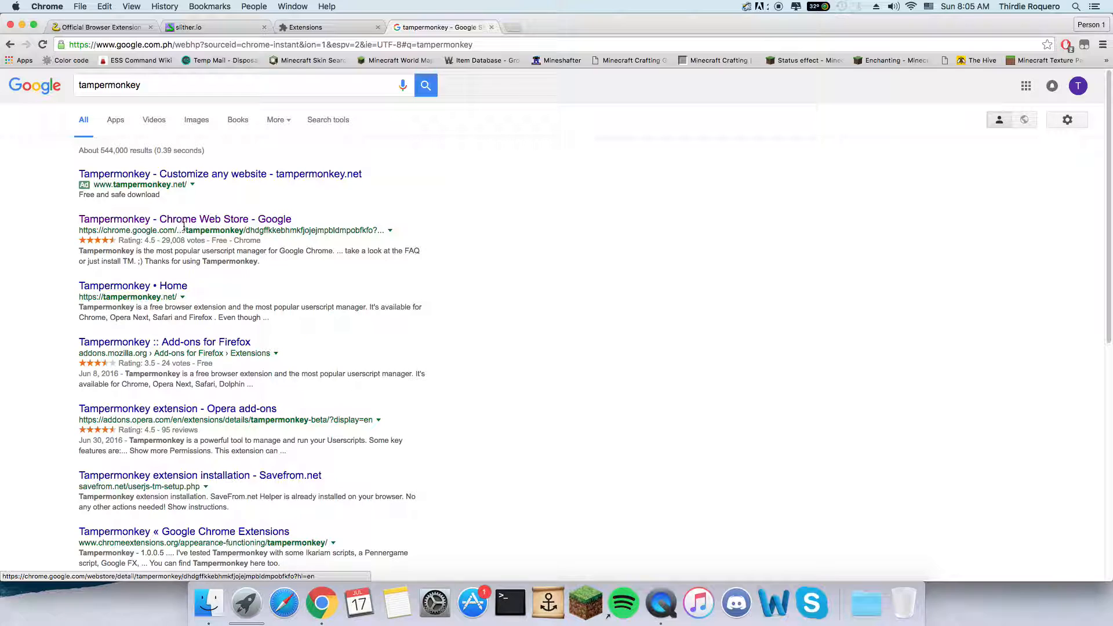
- Open Tampermonkey's Chrome Web Store listing, confirm it's added, and close the Extensions tab
{"action": "left_click", "coordinate": [185, 219]}
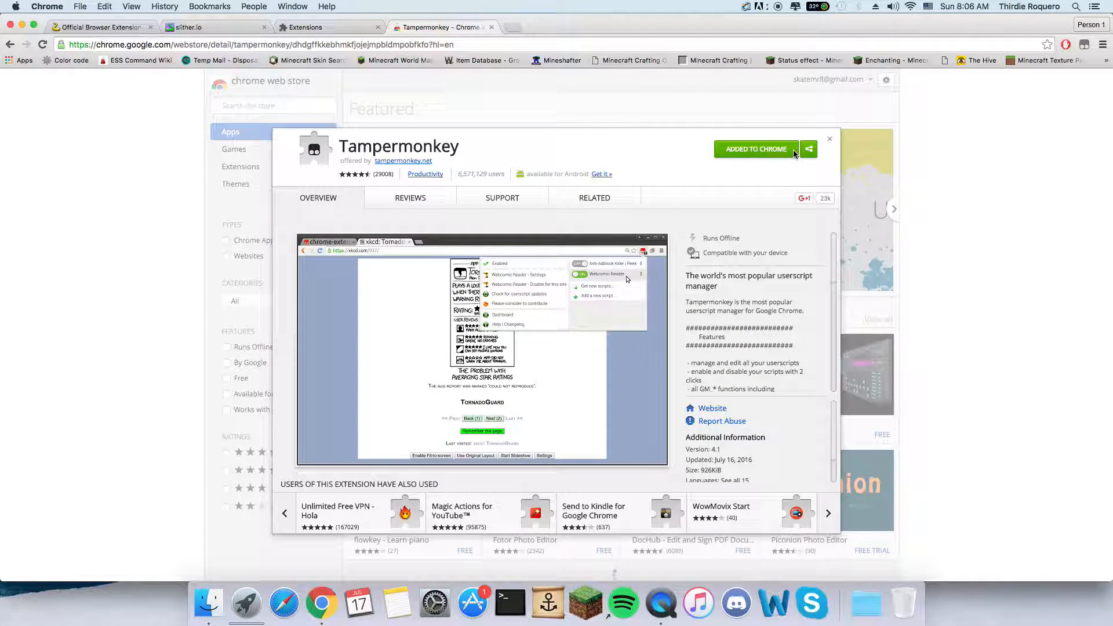
{"action": "left_click", "coordinate": [284, 44]}
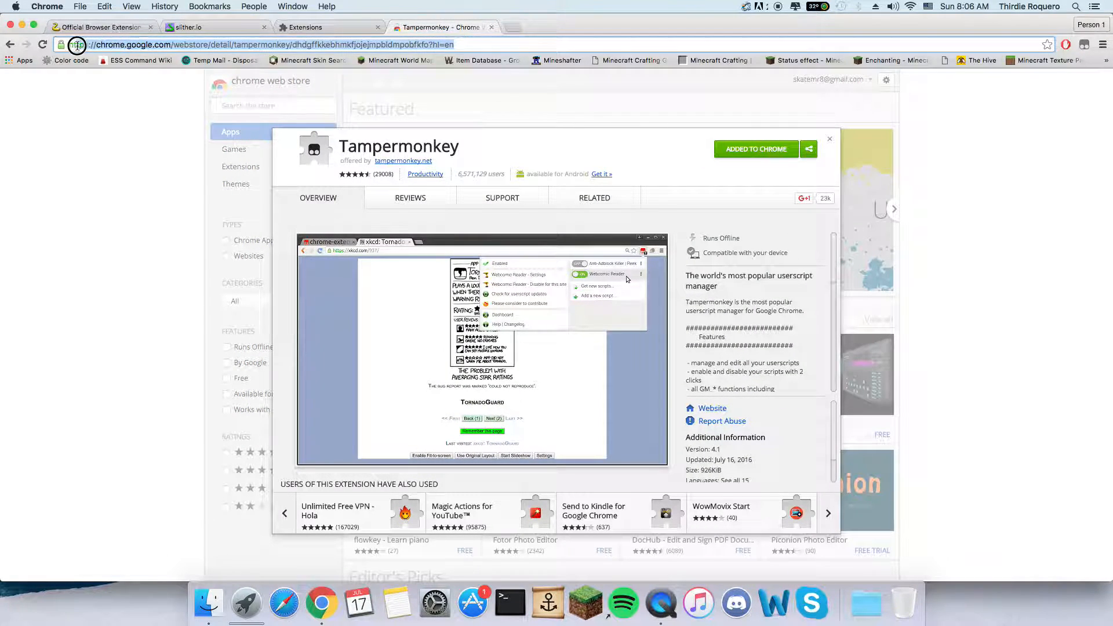
{"action": "left_click", "coordinate": [467, 44]}
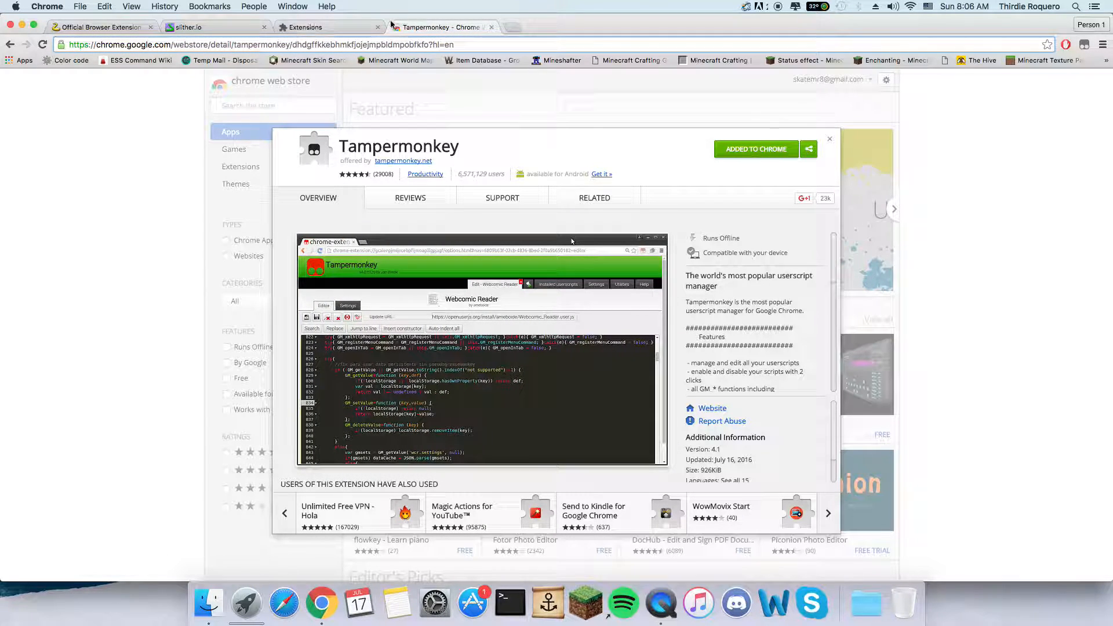
{"action": "left_click", "coordinate": [319, 28]}
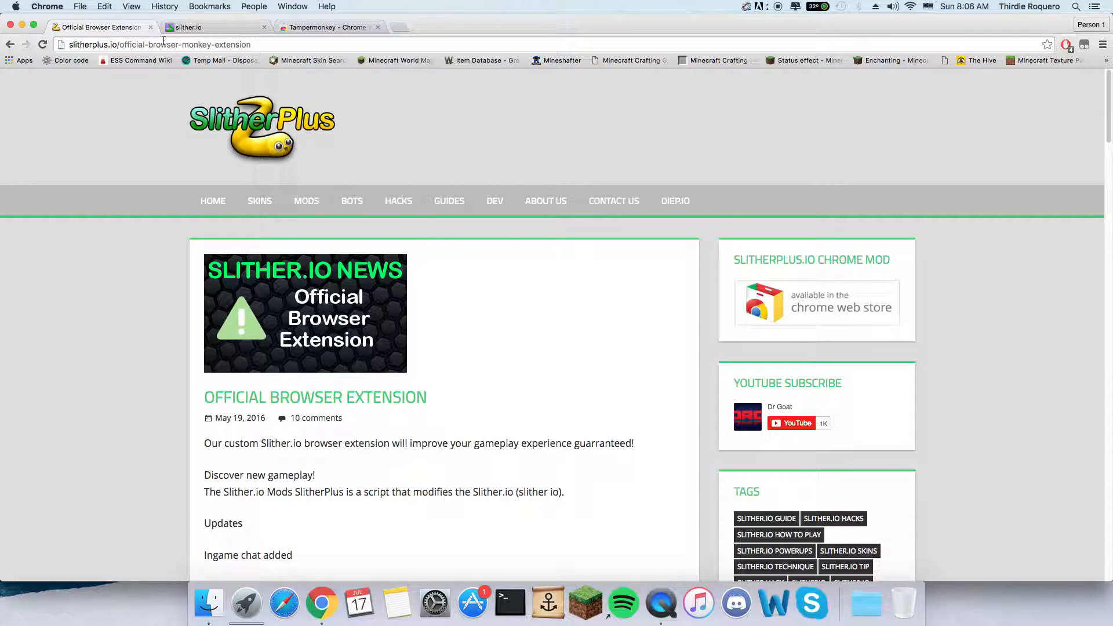
- Install the SlitherPlus userscript from the article into Tampermonkey, beside Agarplus.io v2
{"action": "double_click", "coordinate": [184, 44]}
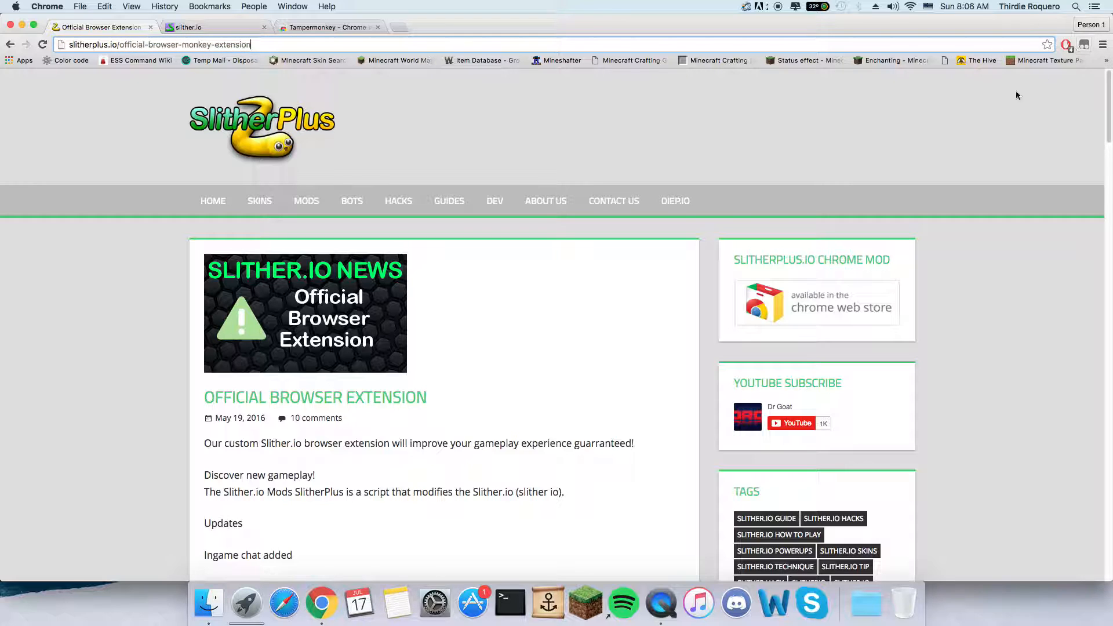
{"action": "left_click", "coordinate": [1084, 44]}
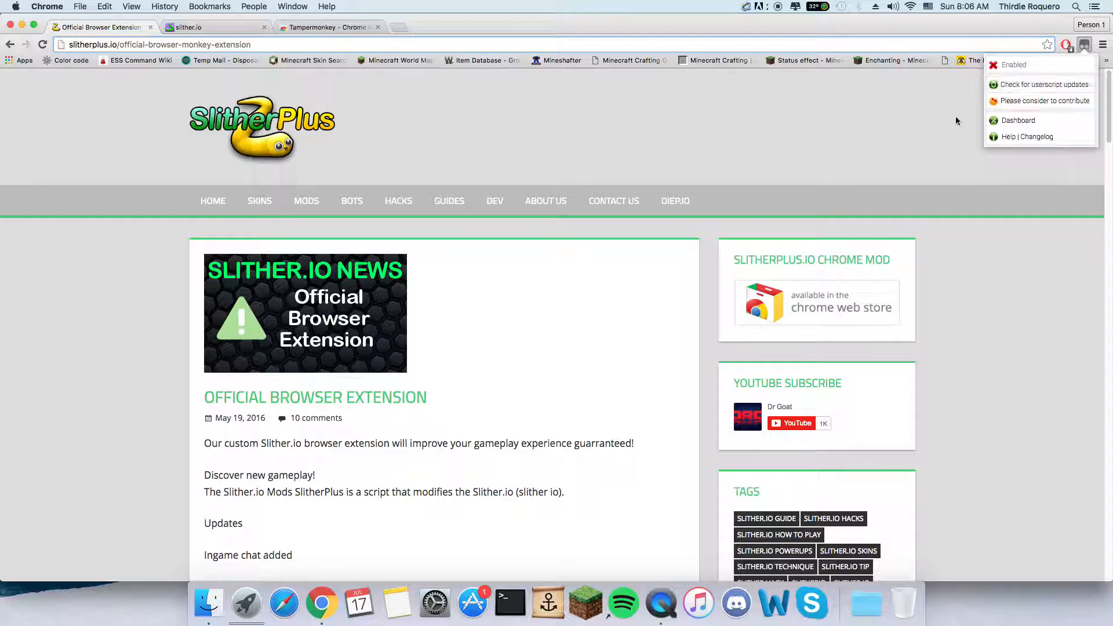
{"action": "scroll", "scroll_direction": "down", "scroll_amount": 3}
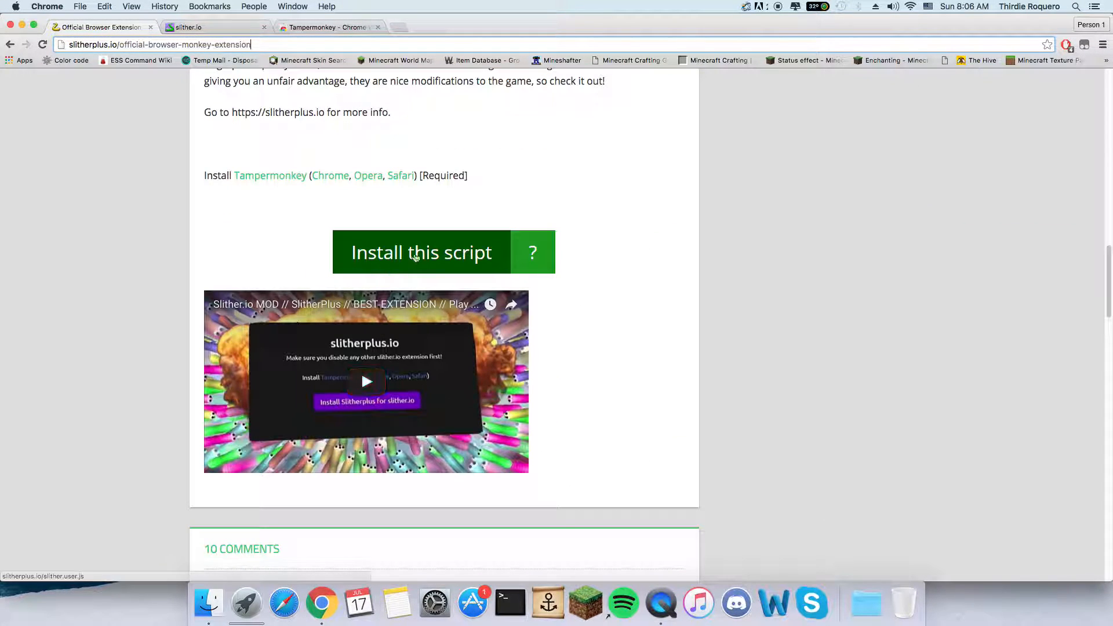
{"action": "left_click", "coordinate": [421, 252]}
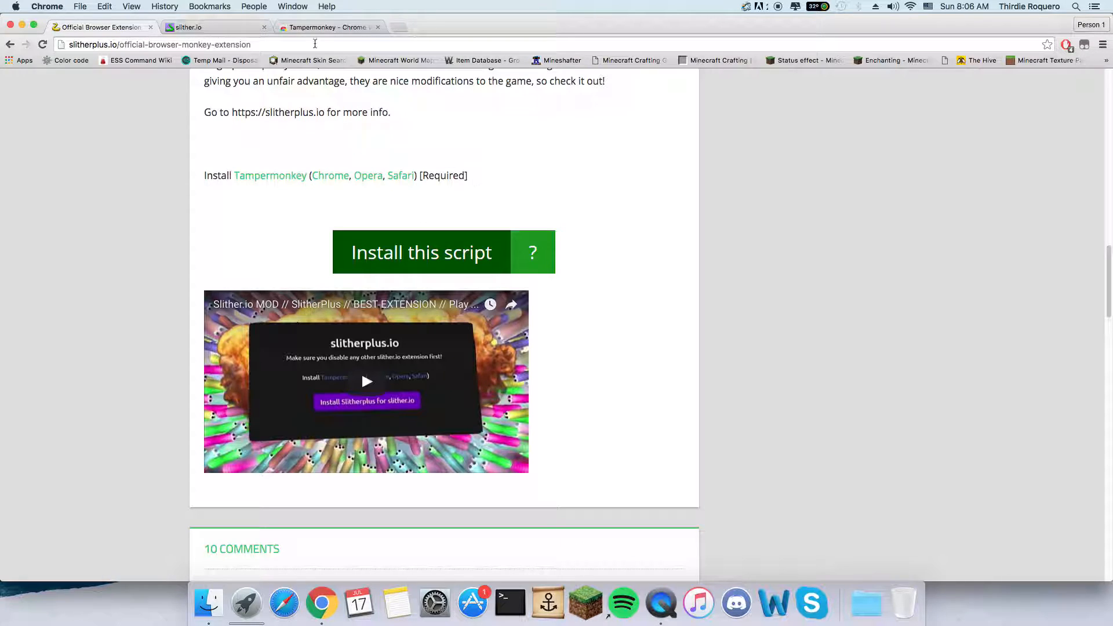
{"action": "left_click", "coordinate": [1084, 44]}
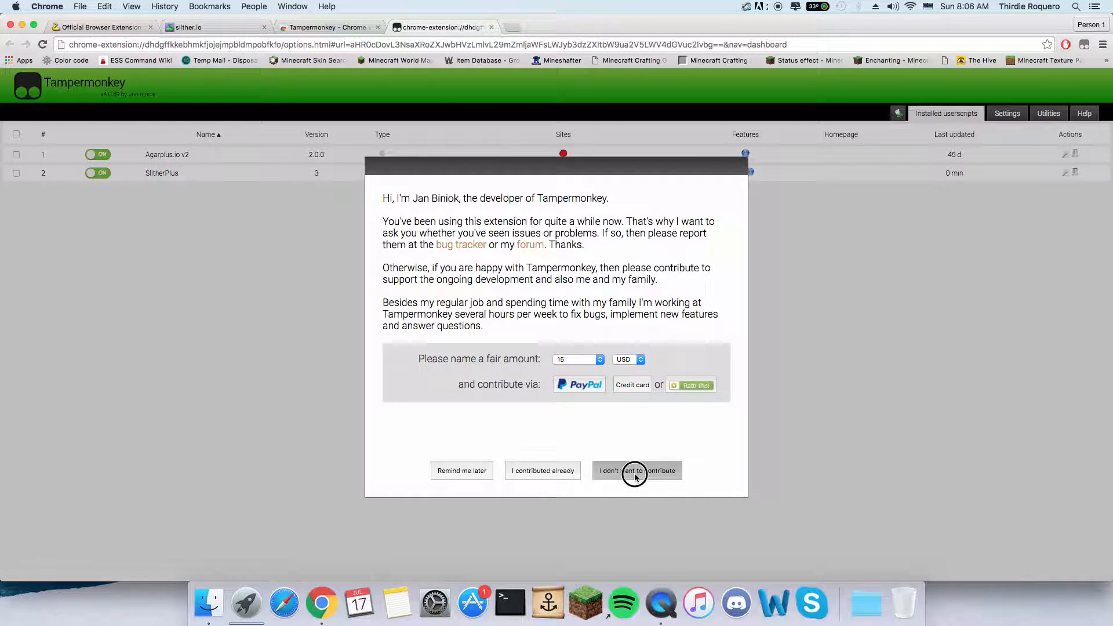
- Decline Tampermonkey's contribution request and go back to the slither.io tab
{"action": "left_click", "coordinate": [636, 470]}
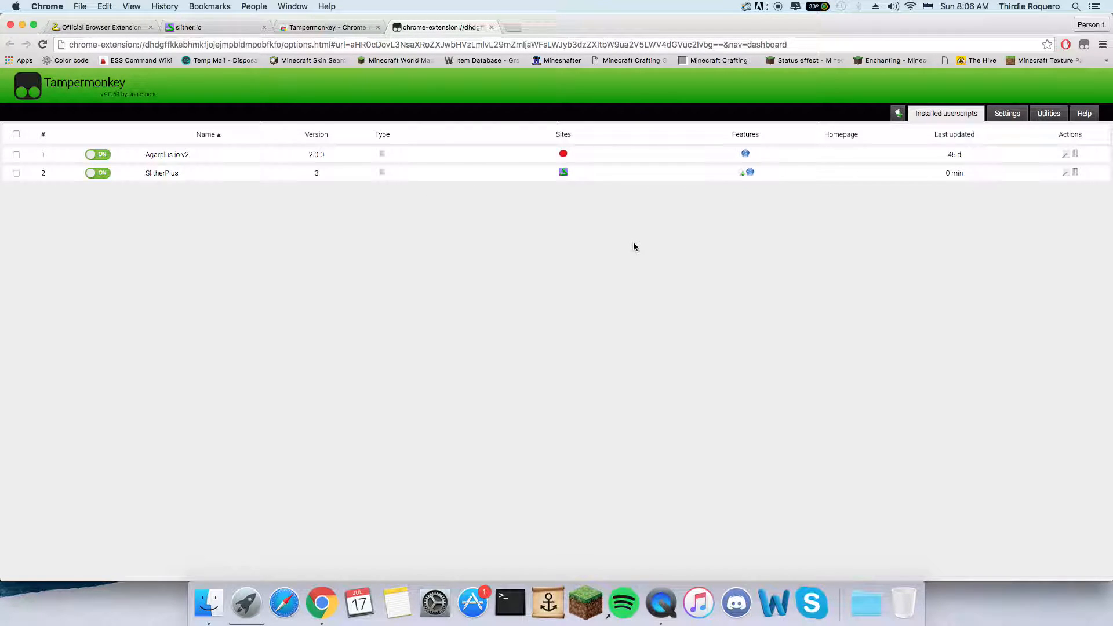
{"action": "left_click", "coordinate": [212, 27]}
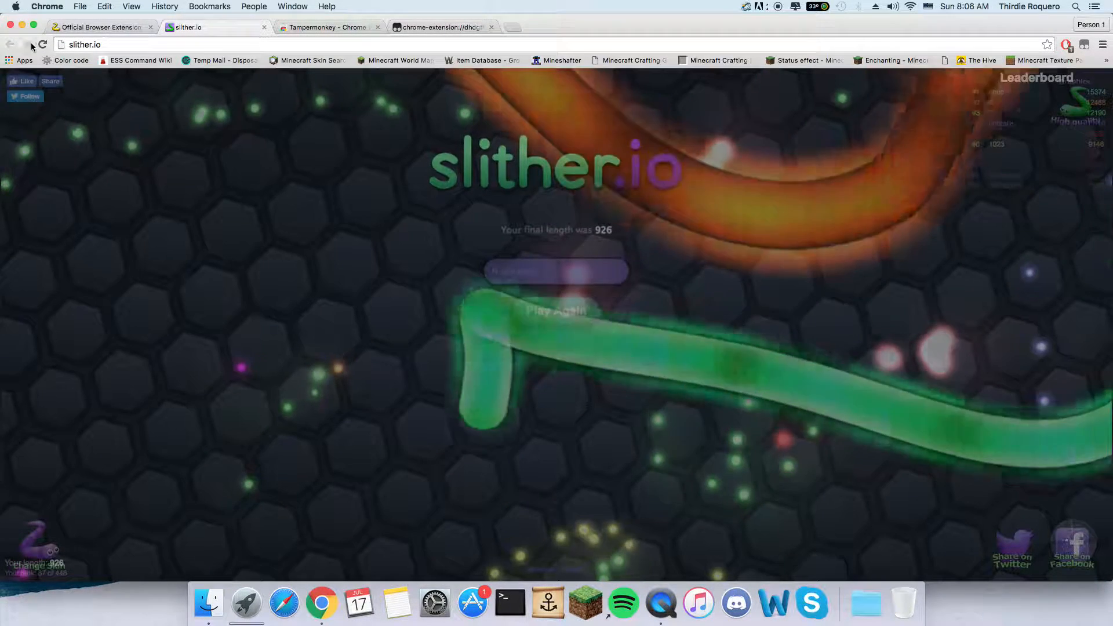
- Reload slither.io so SlitherPlus shows Zoom ON, then start a new round
{"action": "left_click", "coordinate": [206, 27]}
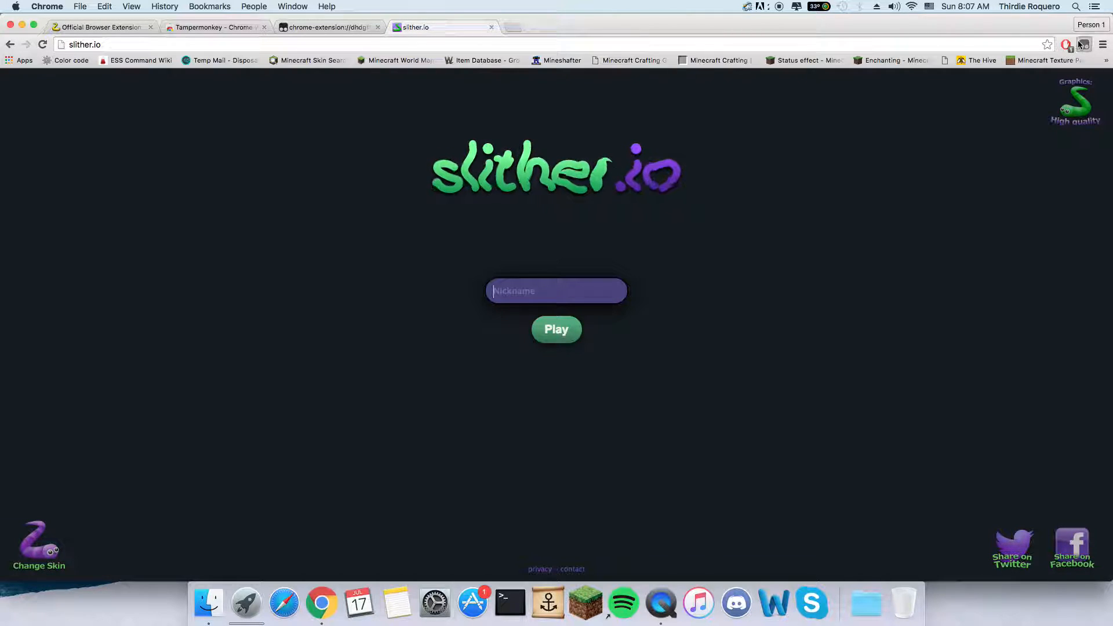
{"action": "left_click", "coordinate": [1084, 45]}
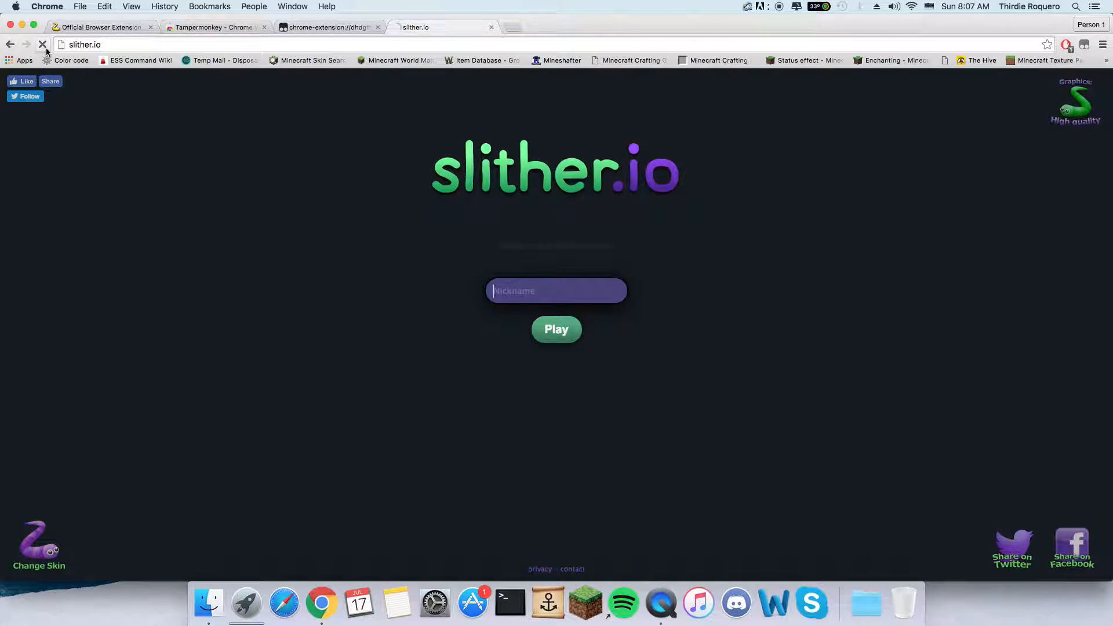
{"action": "left_click", "coordinate": [42, 44]}
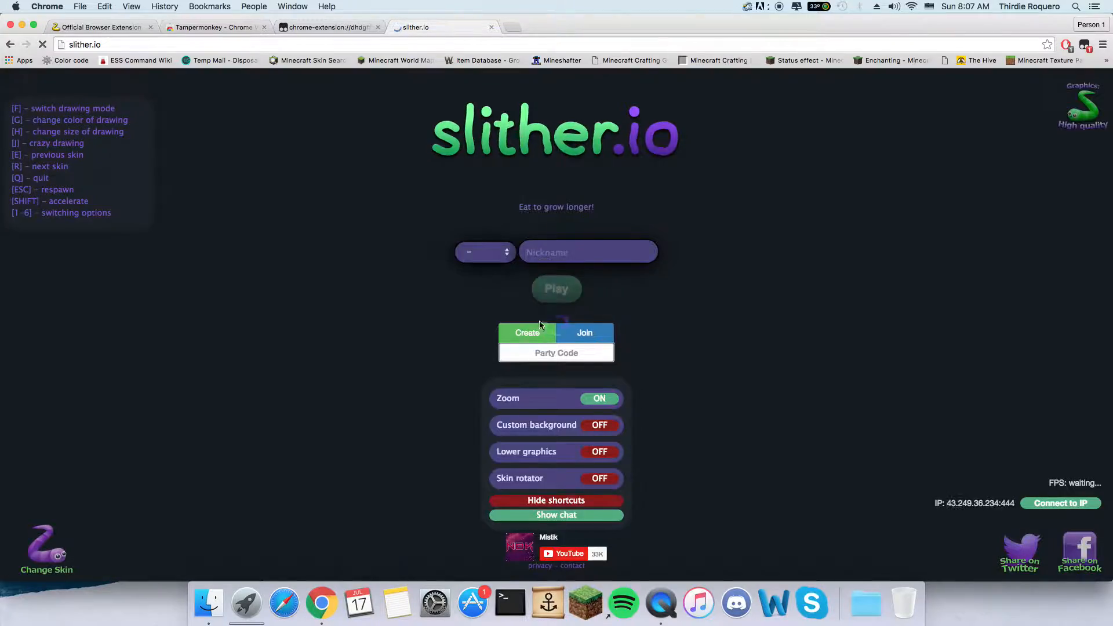
{"action": "left_click", "coordinate": [557, 288]}
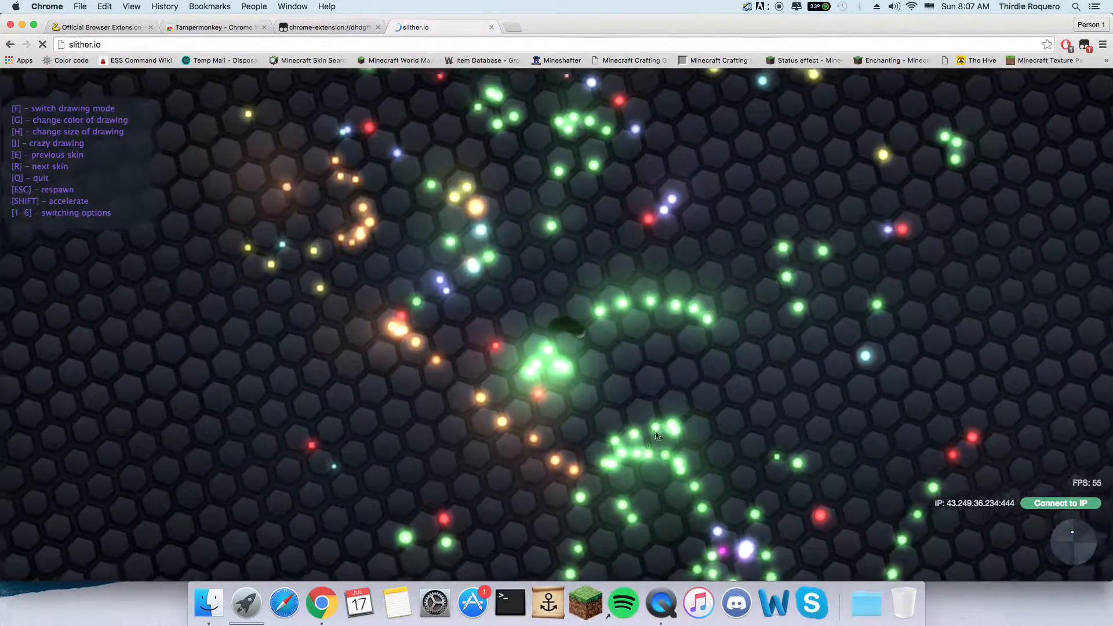